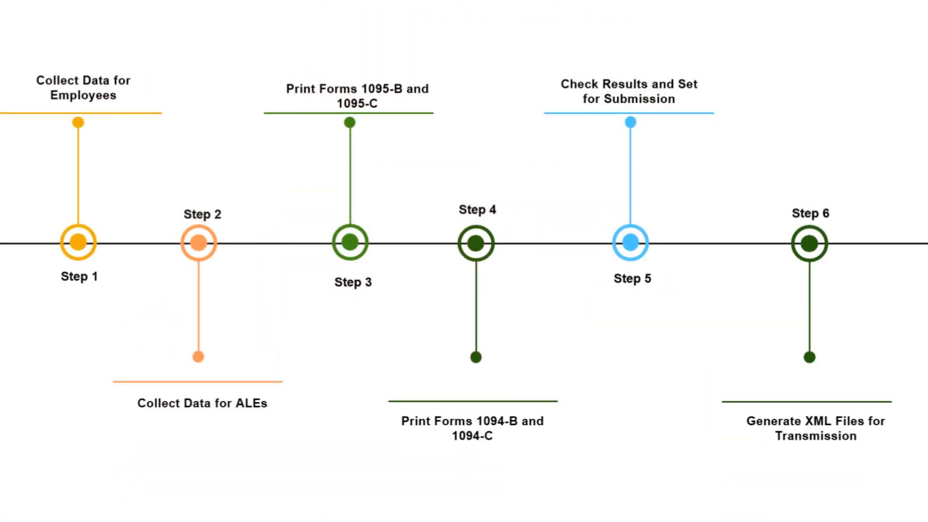
- Advance from the forms timeline to the SAP AI Business Document Processing slide
key("Right")
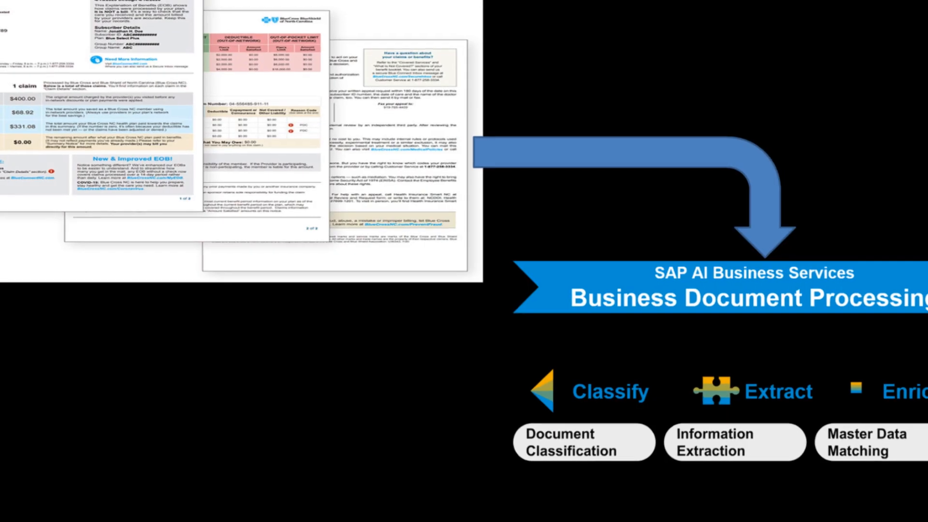